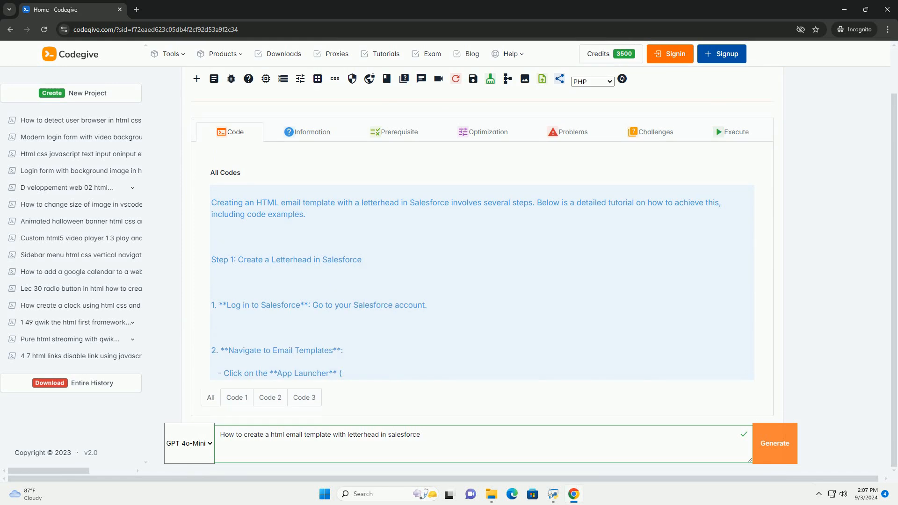
{"action": "scroll", "scroll_direction": "down", "scroll_amount": 3}
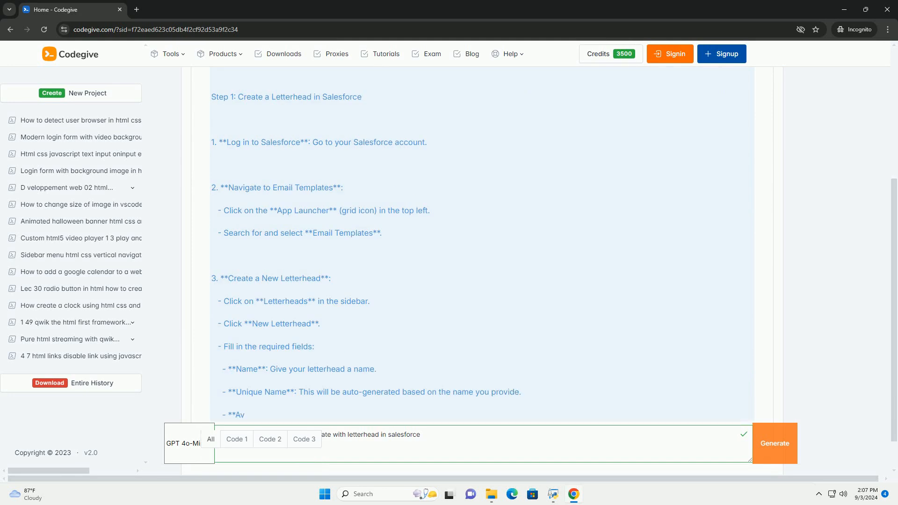
{"action": "scroll", "scroll_direction": "down", "scroll_amount": 3}
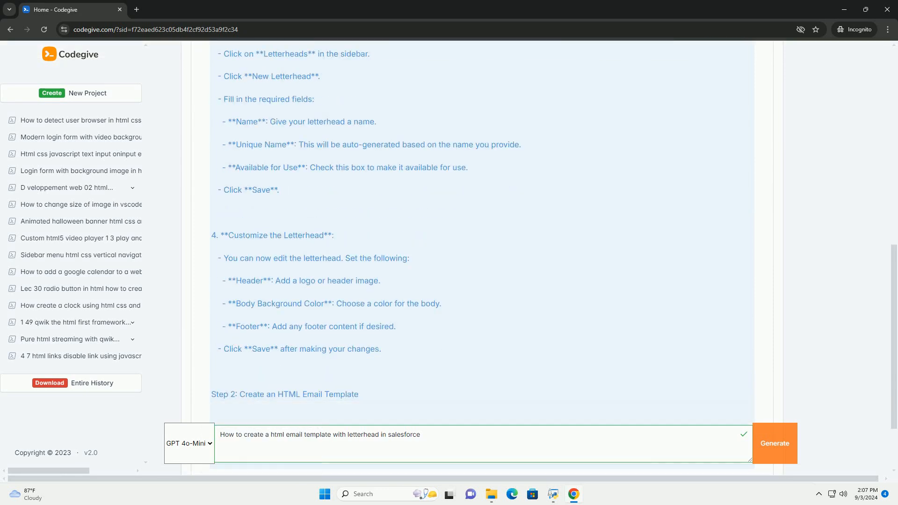
{"action": "scroll", "scroll_direction": "down", "scroll_amount": 3}
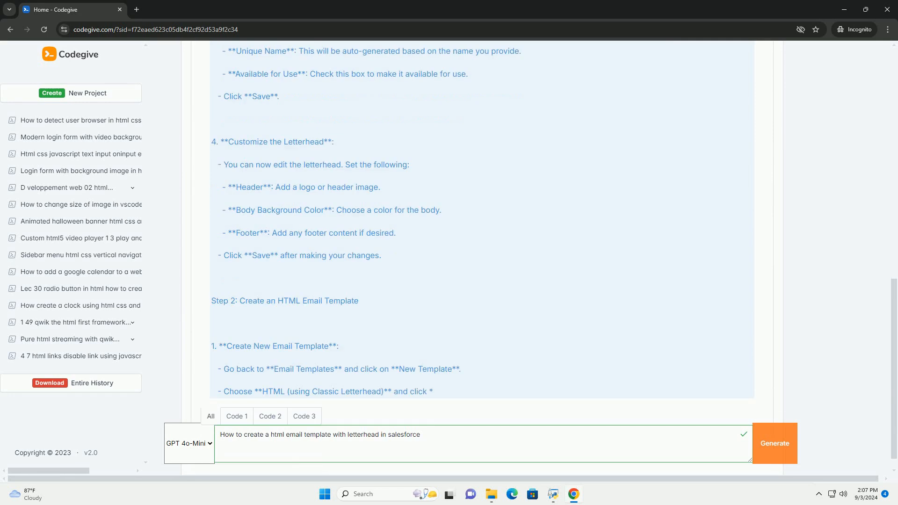
{"action": "scroll", "scroll_direction": "down", "scroll_amount": 3}
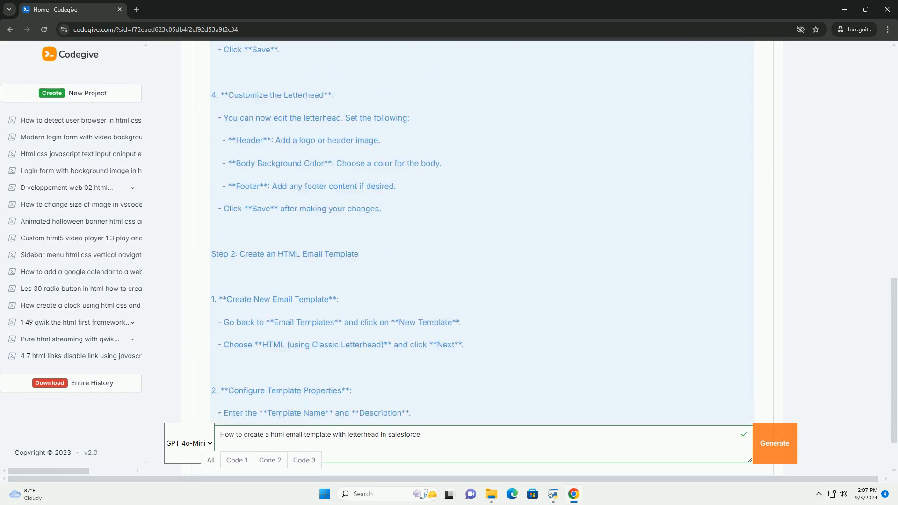
{"action": "scroll", "scroll_direction": "down", "scroll_amount": 3}
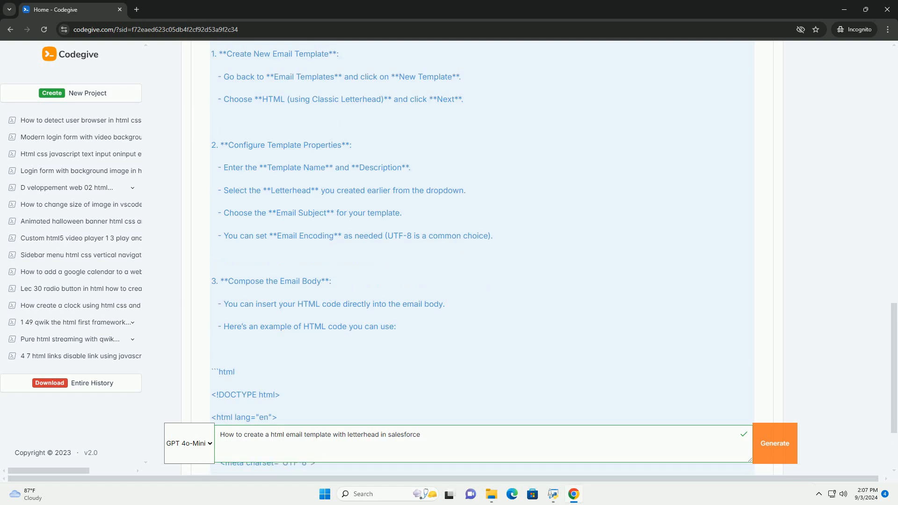
{"action": "scroll", "scroll_direction": "down", "scroll_amount": 3}
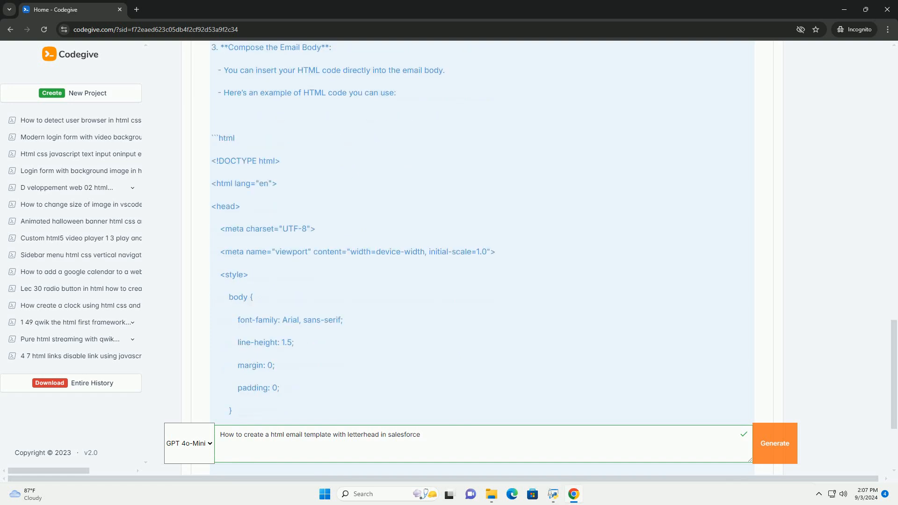
{"action": "scroll", "scroll_direction": "down", "scroll_amount": 3}
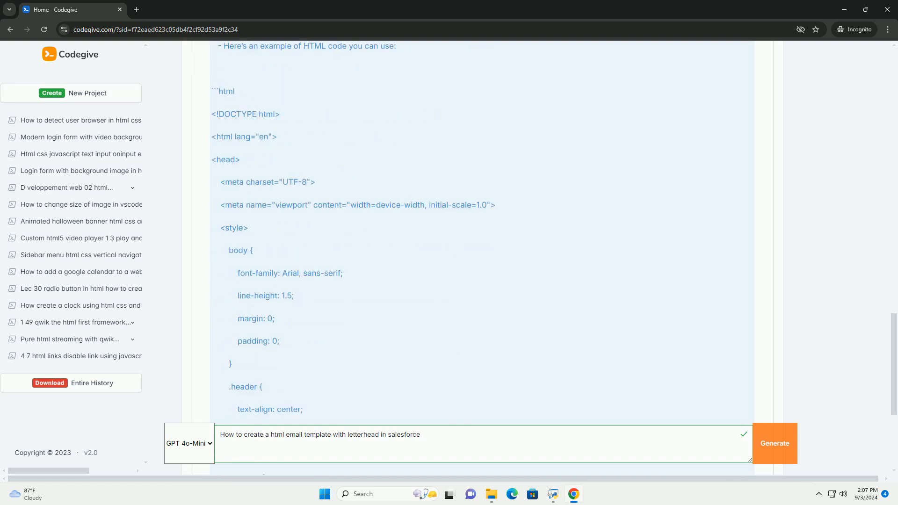
{"action": "scroll", "scroll_direction": "down", "scroll_amount": 3}
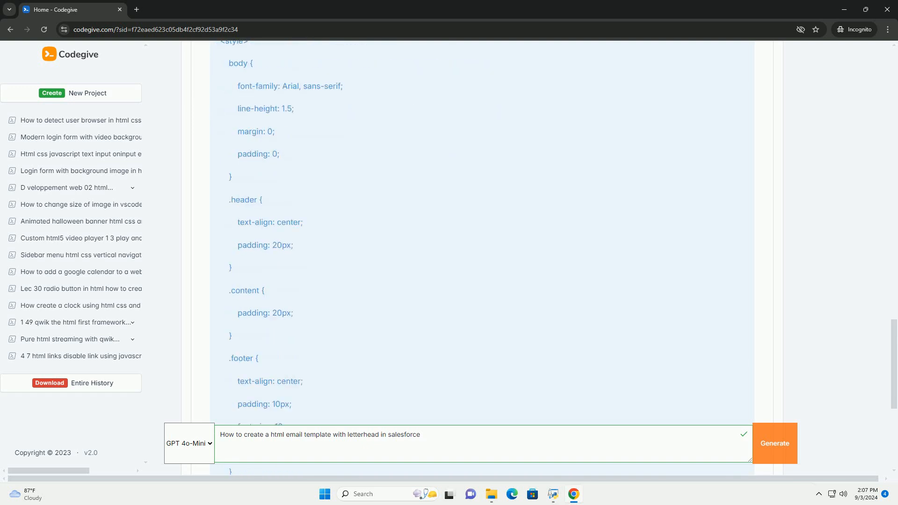
{"action": "scroll", "scroll_direction": "down", "scroll_amount": 3}
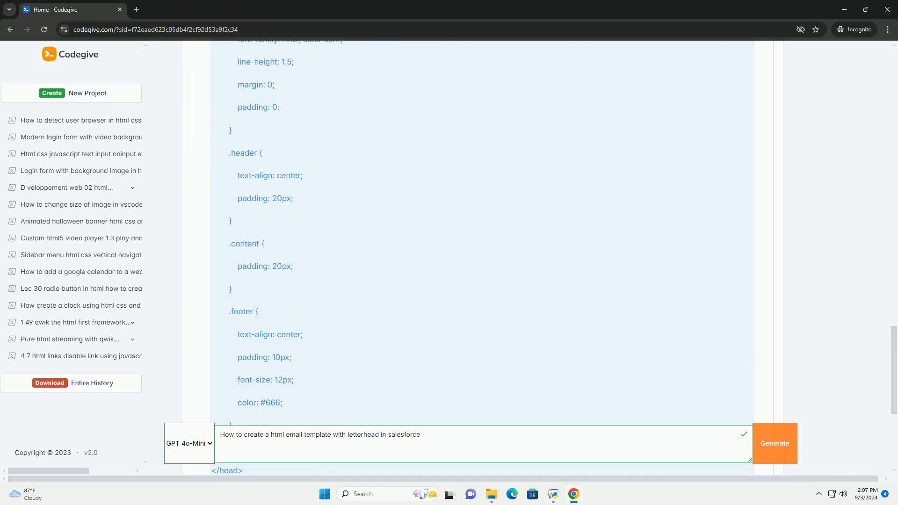
{"action": "scroll", "scroll_direction": "down", "scroll_amount": 3}
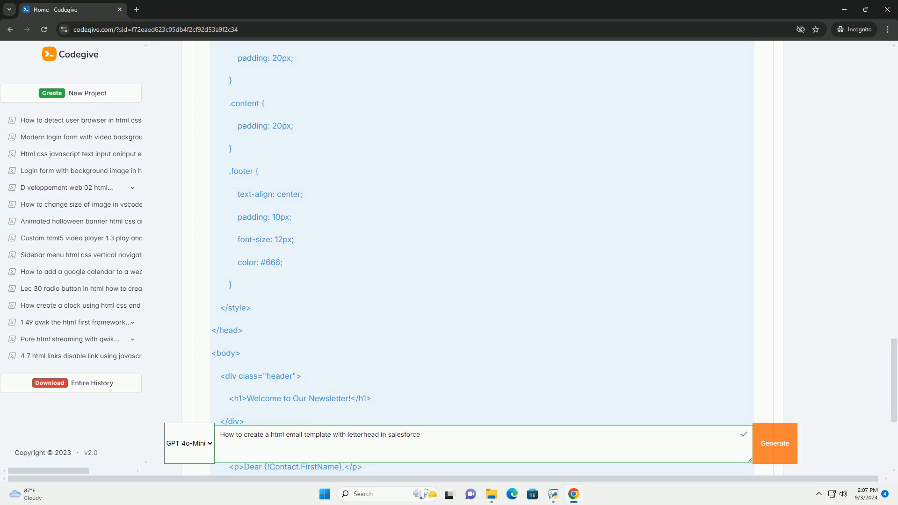
{"action": "scroll", "scroll_direction": "down", "scroll_amount": 3}
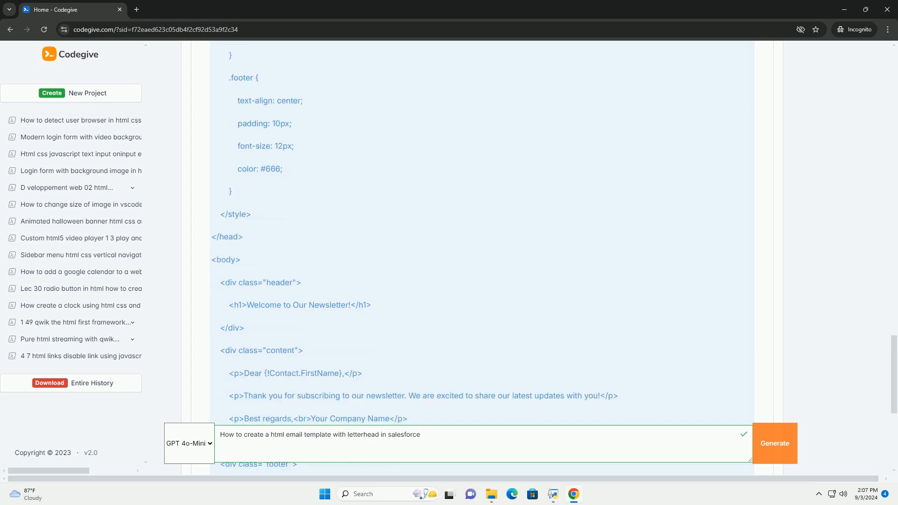
{"action": "scroll", "scroll_direction": "down", "scroll_amount": 3}
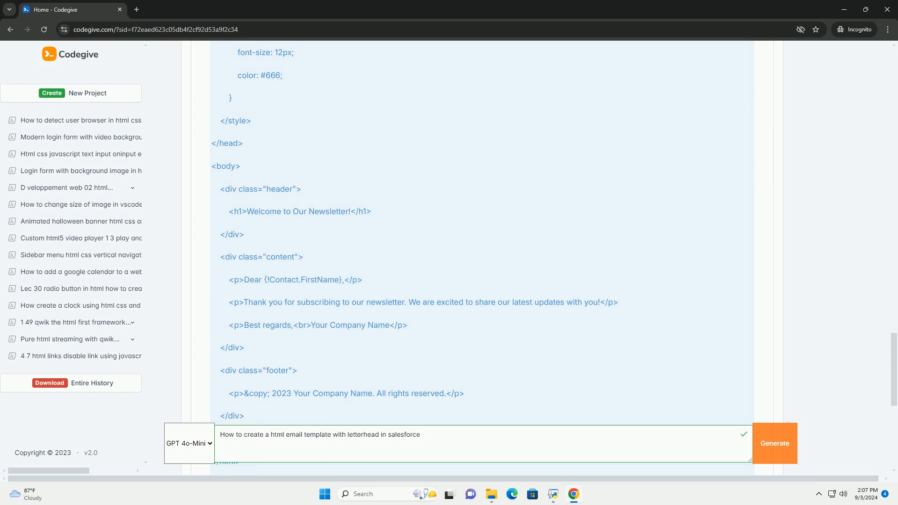
{"action": "scroll", "scroll_direction": "down", "scroll_amount": 3}
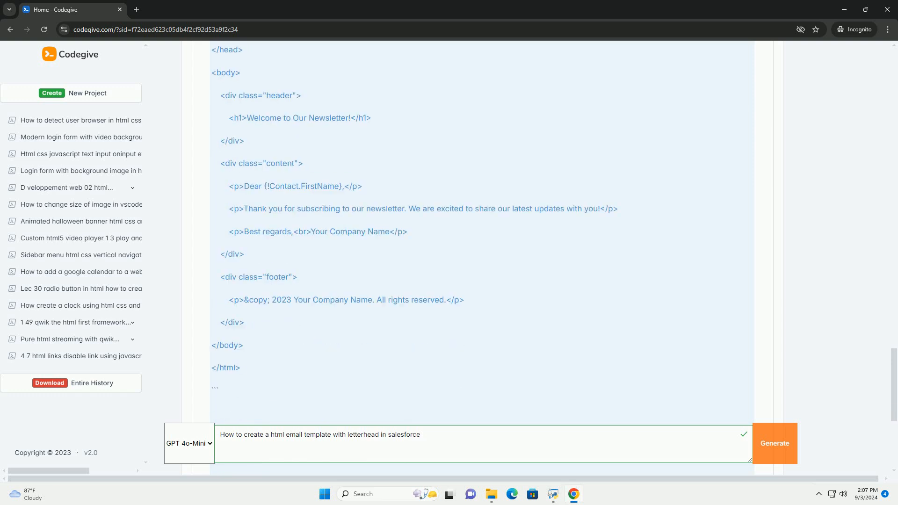
{"action": "scroll", "scroll_direction": "down", "scroll_amount": 3}
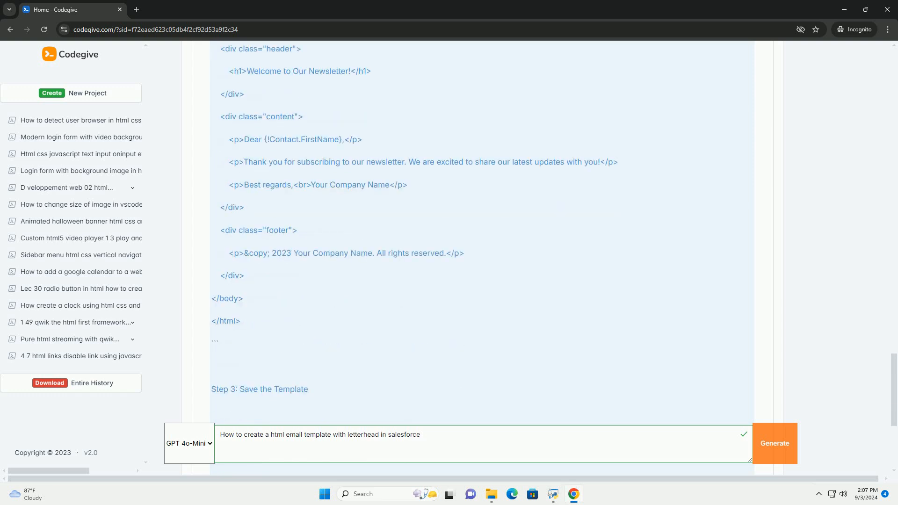
{"action": "scroll", "scroll_direction": "down", "scroll_amount": 3}
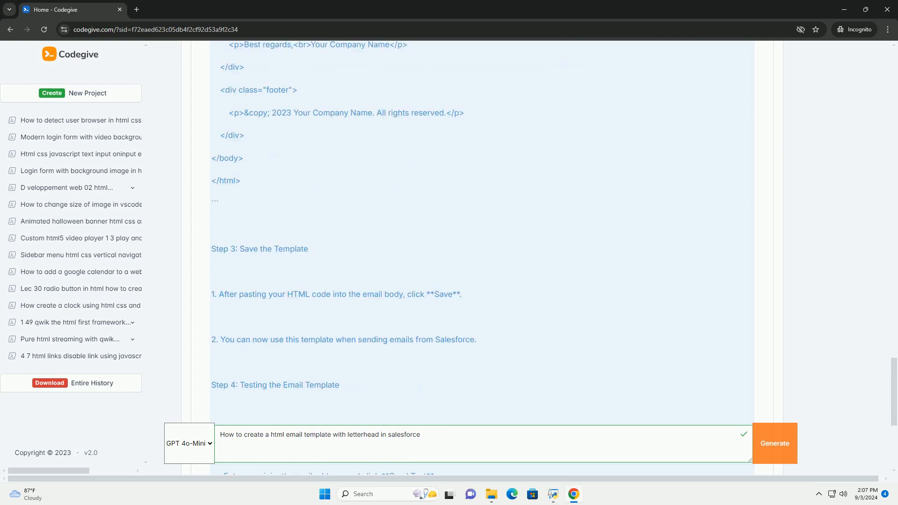
{"action": "scroll", "scroll_direction": "down", "scroll_amount": 3}
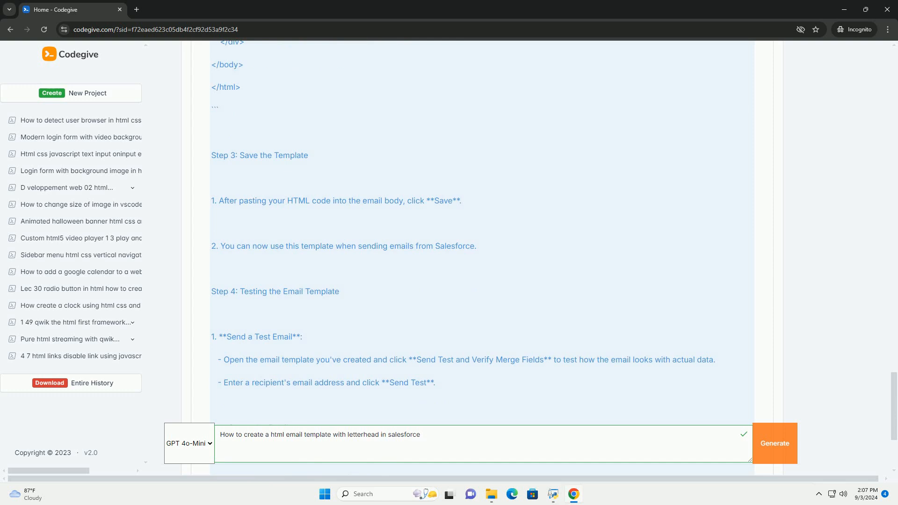
{"action": "scroll", "scroll_direction": "down", "scroll_amount": 3}
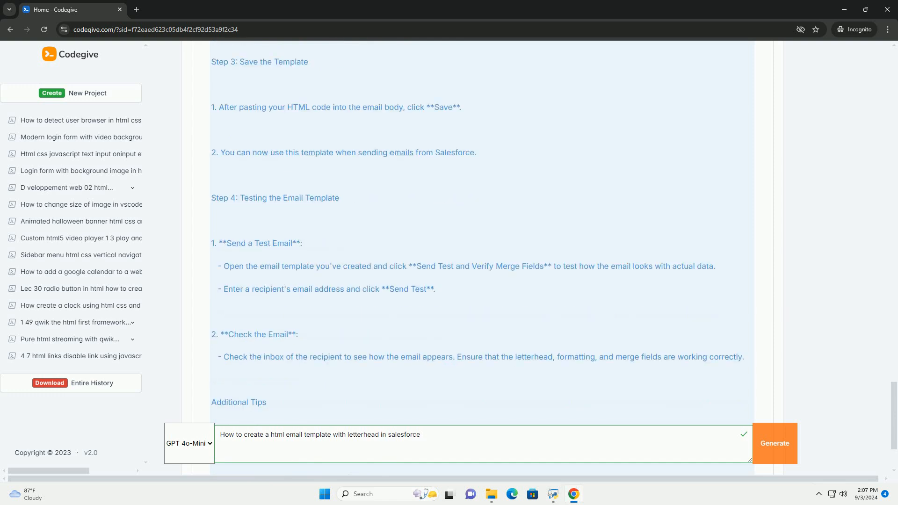
{"action": "scroll", "scroll_direction": "down", "scroll_amount": 3}
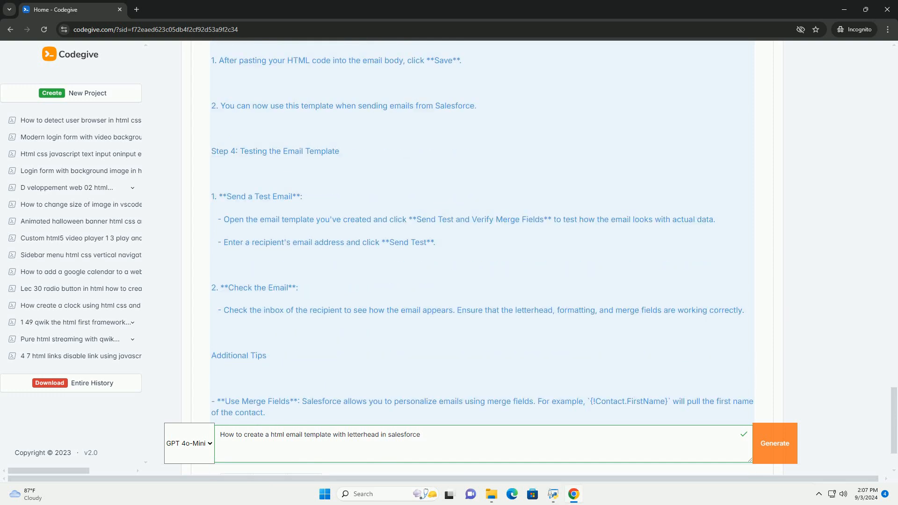
{"action": "scroll", "scroll_direction": "down", "scroll_amount": 3}
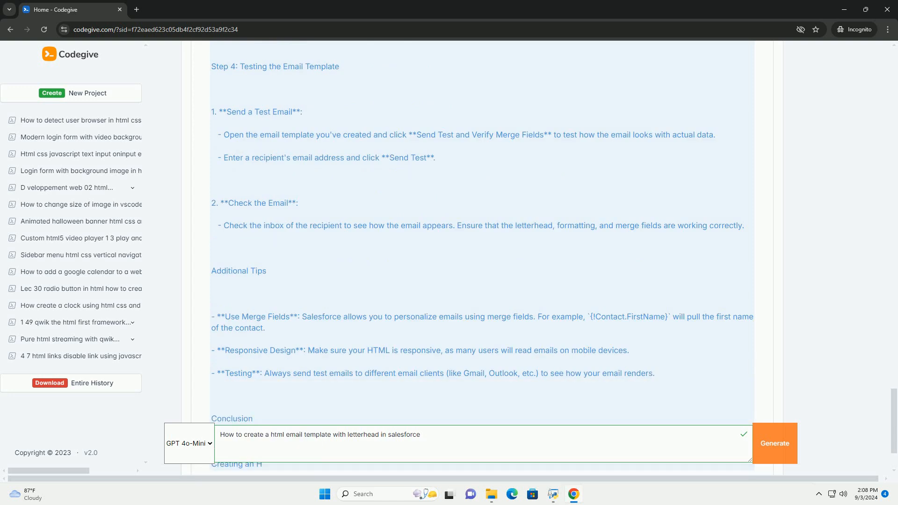